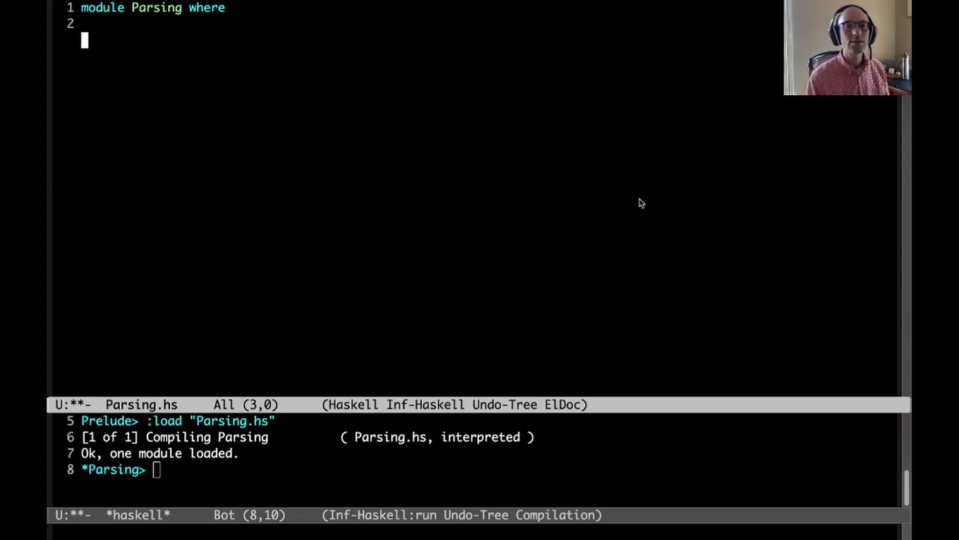
- Add x = 5 and, on the next line, an indented y = 10 to Parsing.hs
{"action": "type", "text": "x = 5"}
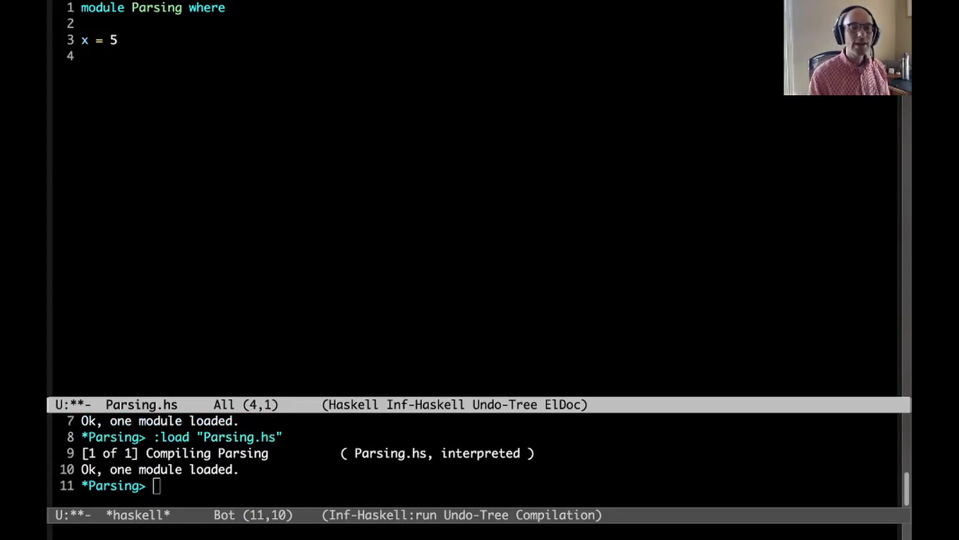
{"action": "type", "text": "y"}
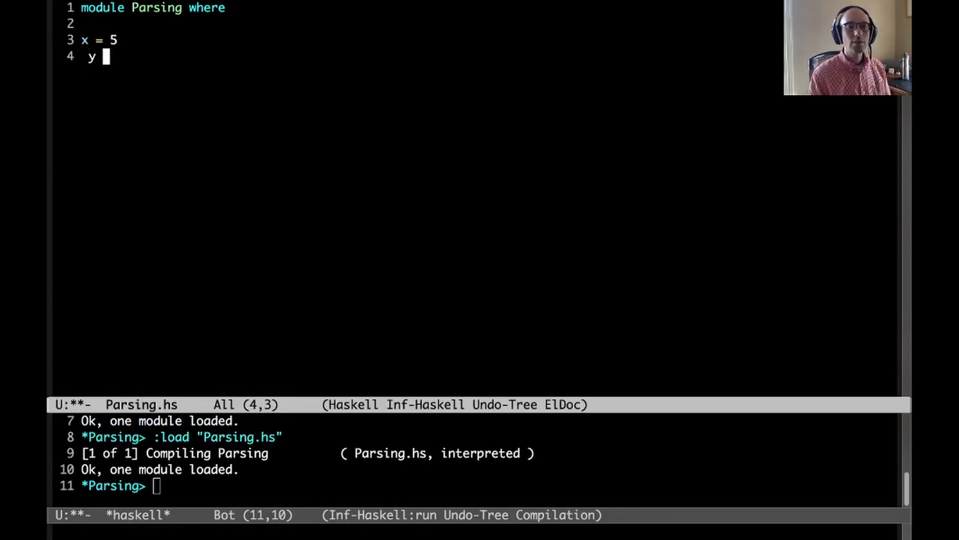
{"action": "type", "text": "= 10"}
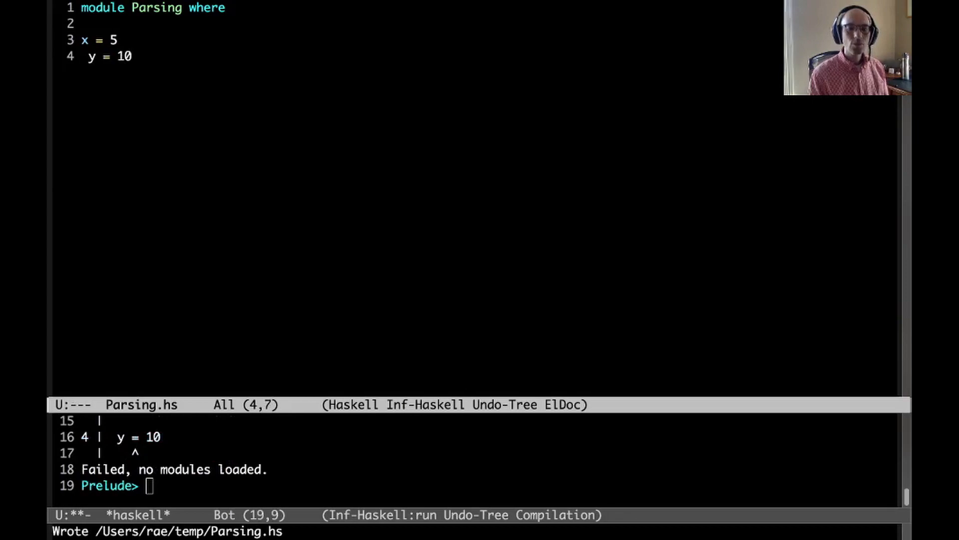
{"action": "mouse_move", "coordinate": [329, 254]}
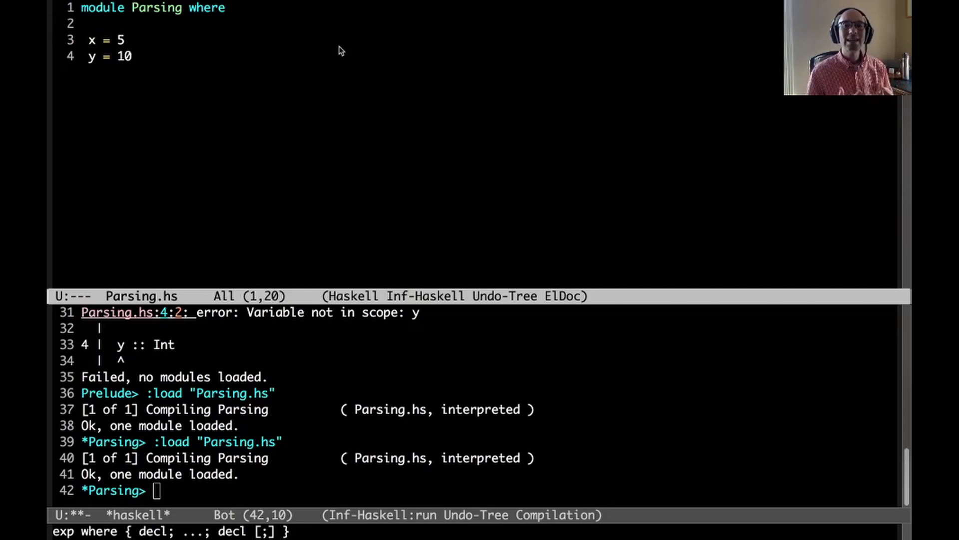
{"action": "mouse_move", "coordinate": [272, 58]}
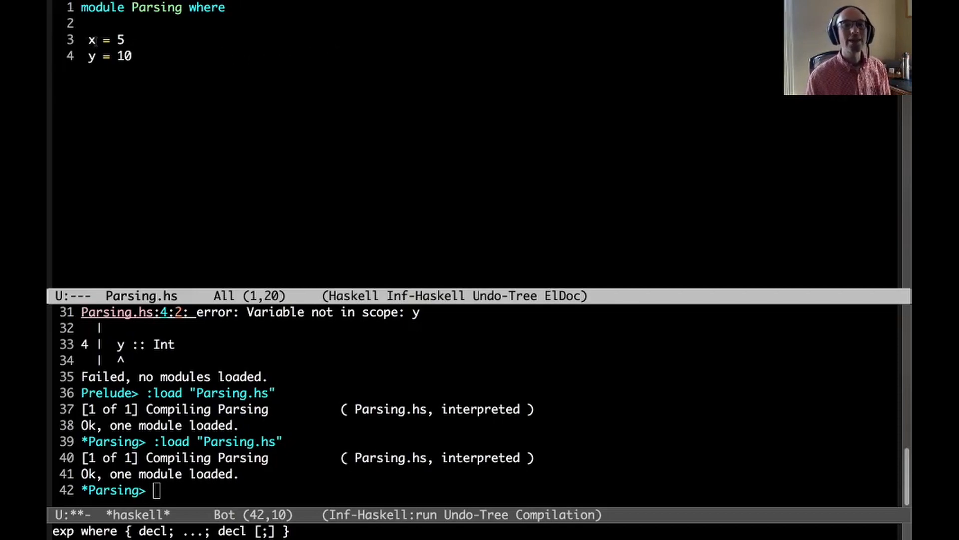
- Add z = "hello" aligned with x and y, then abc = "abc" at column 0
{"action": "left_click", "coordinate": [226, 7]}
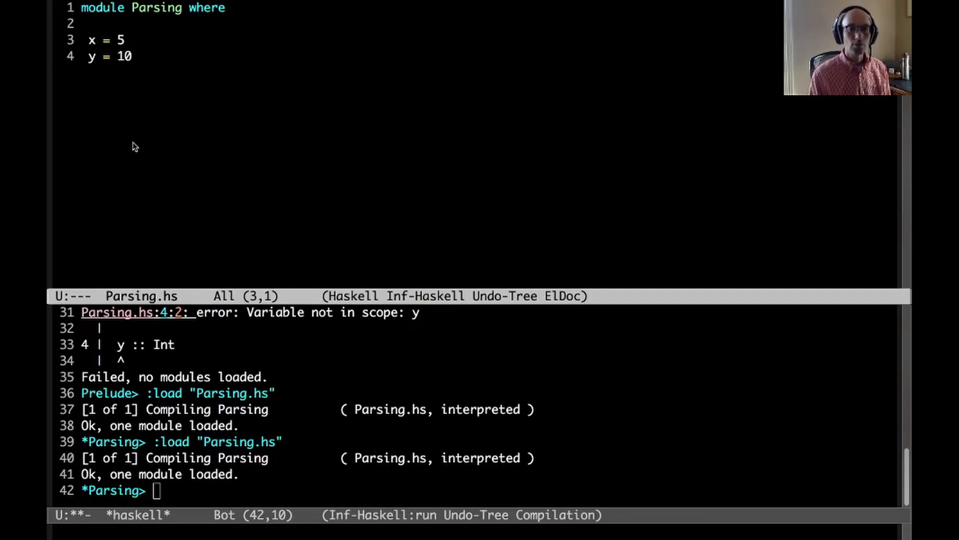
{"action": "mouse_move", "coordinate": [203, 56]}
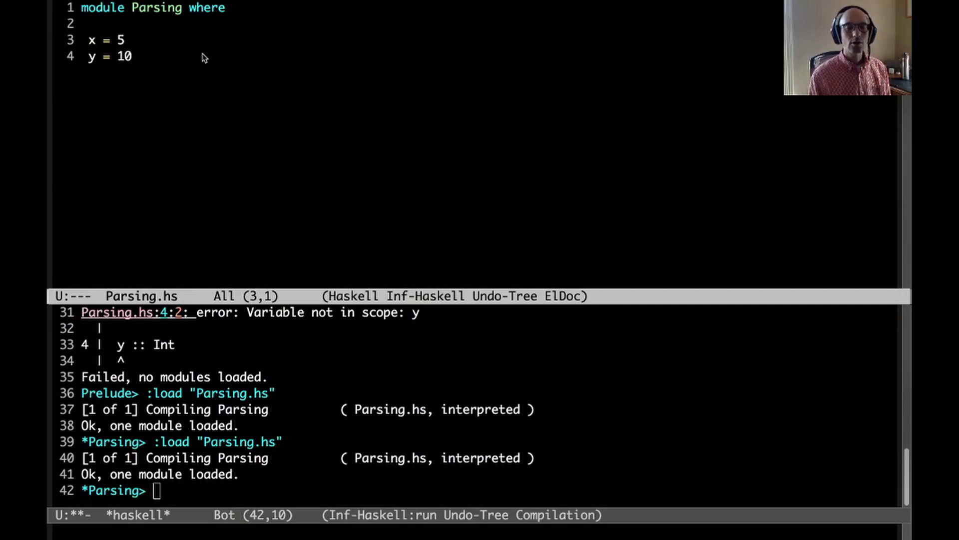
{"action": "mouse_move", "coordinate": [216, 42]}
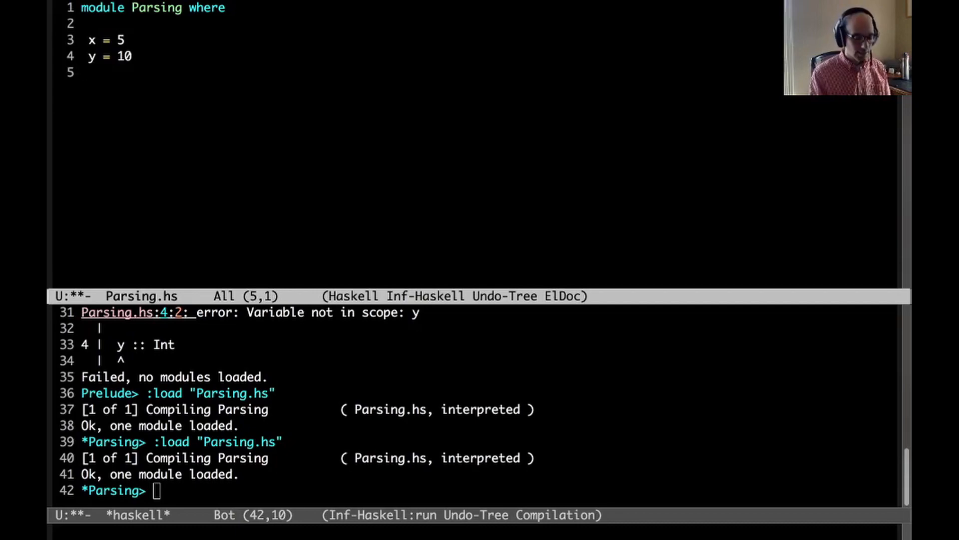
{"action": "type", "text": "z = \"hello"}
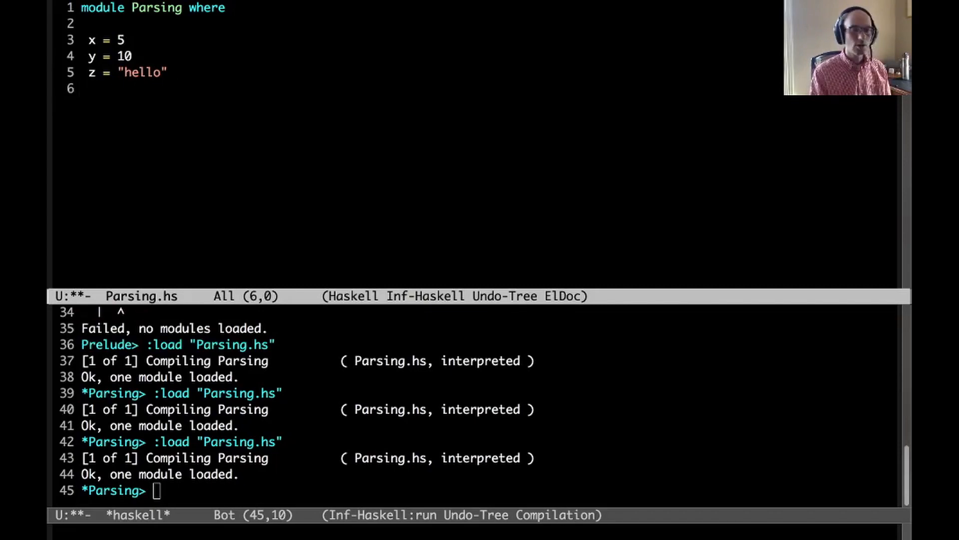
{"action": "type", "text": "abc = \"abc\""}
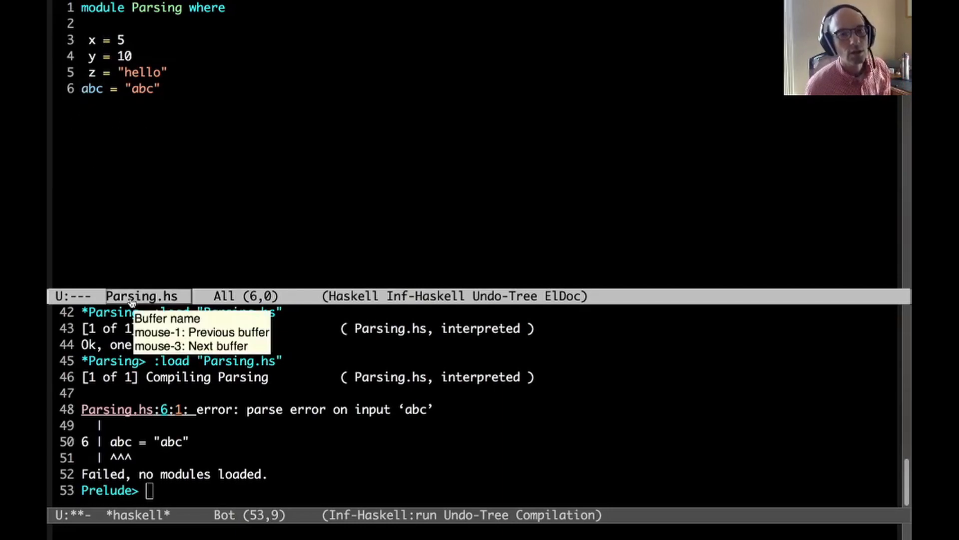
{"action": "mouse_move", "coordinate": [164, 154]}
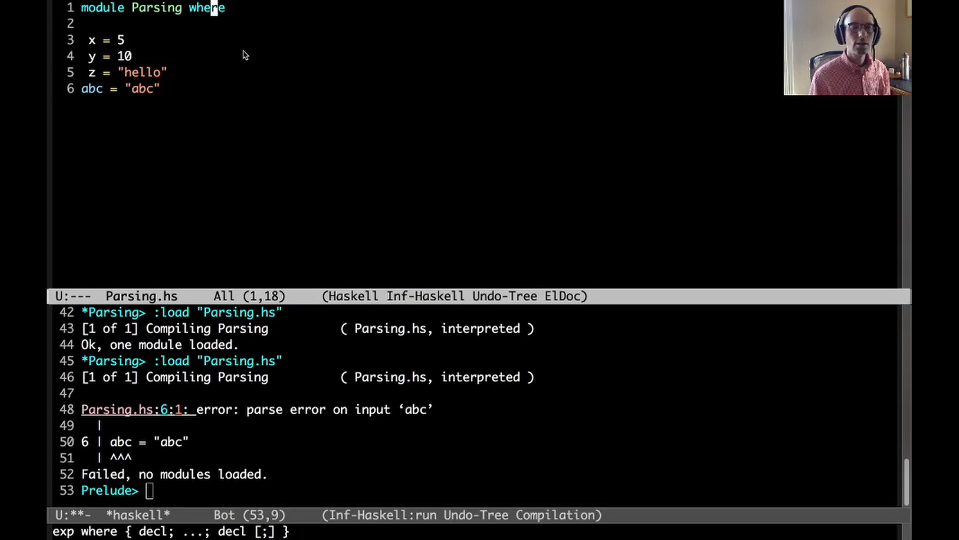
- Write a comment saying layout blocks are started with where, of, let and do
{"action": "type", "text": "--"}
{"action": "type", "text": "layo"}
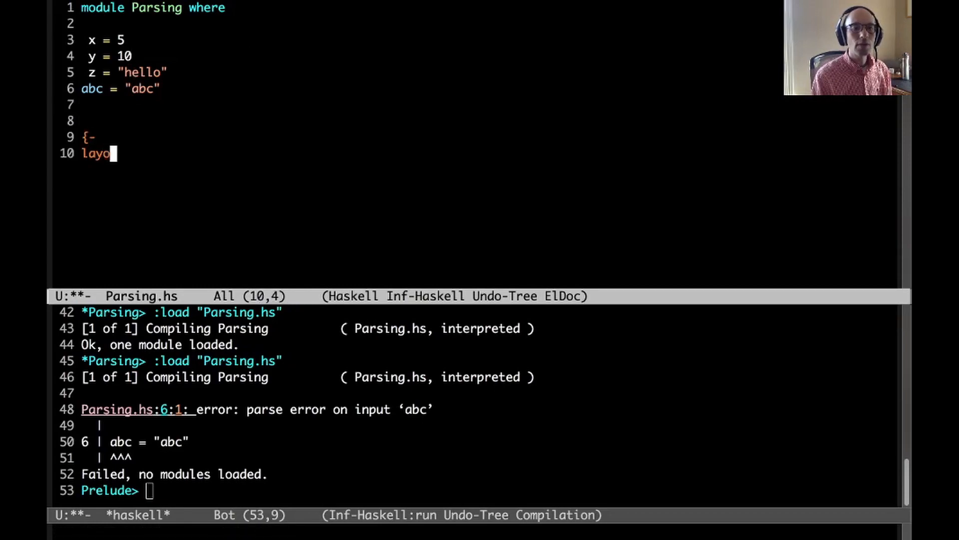
{"action": "type", "text": "ut blco"}
{"action": "type", "text": "of"}
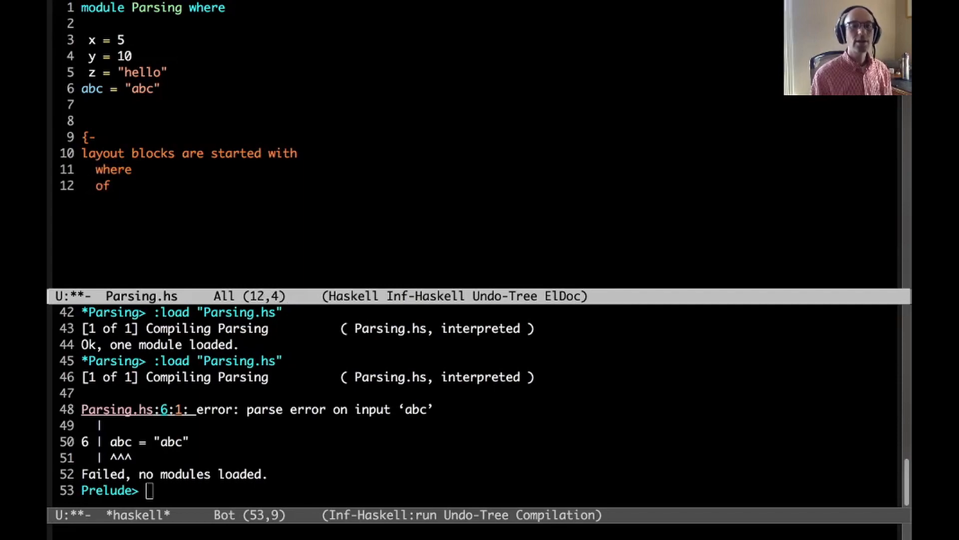
{"action": "type", "text": "let"}
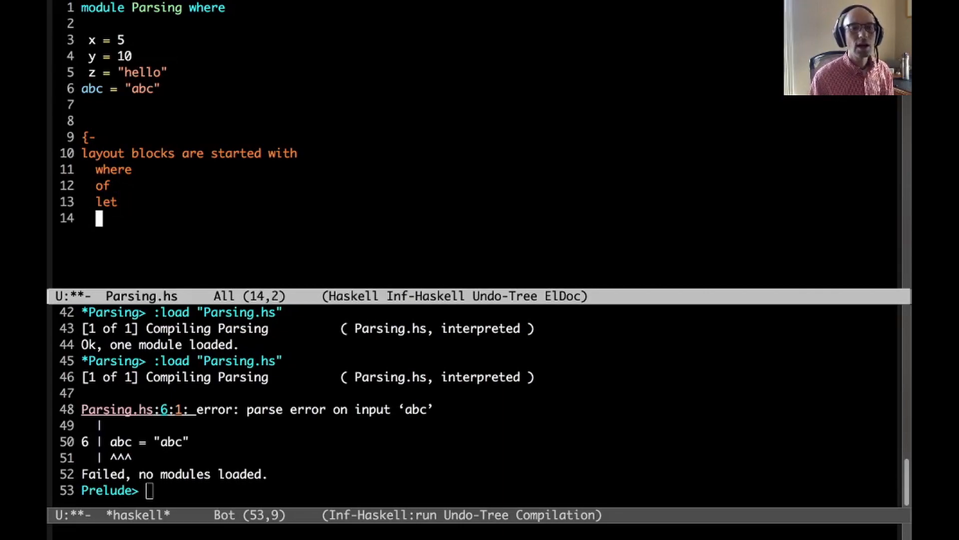
{"action": "type", "text": "do"}
{"action": "type", "text": "-}"}
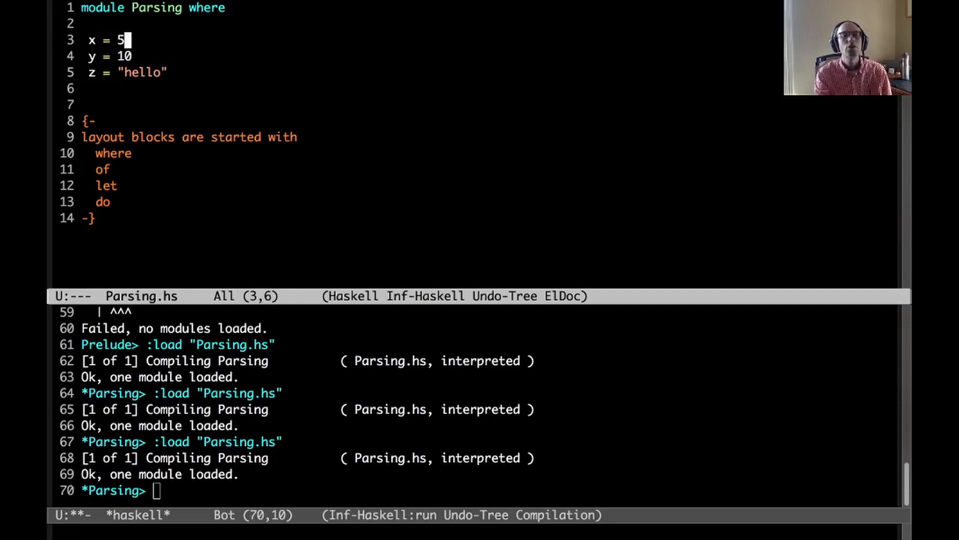
- Add the comment '-- layout block at column 2' and semicolons after the definitions
{"action": "type", "text": "-- layout block at column 2"}
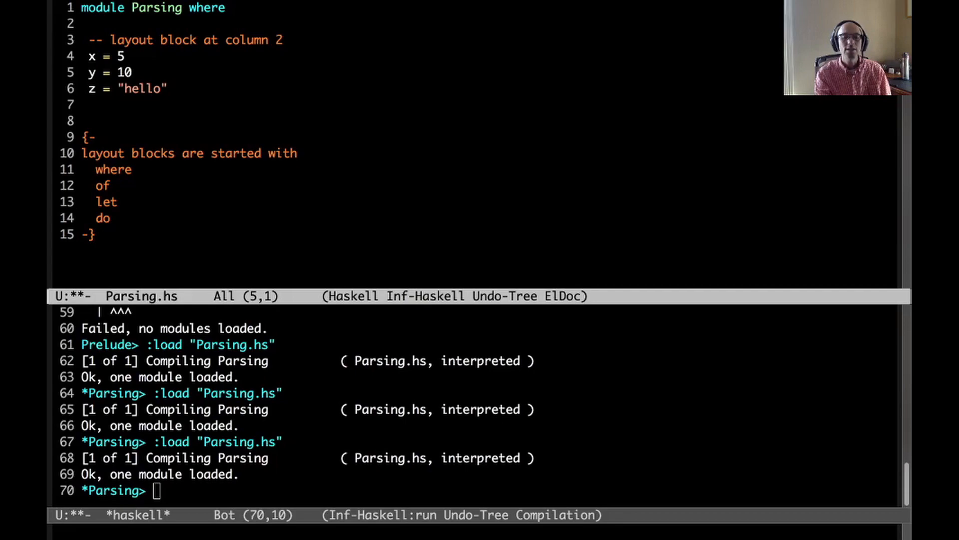
{"action": "type", "text": ";"}
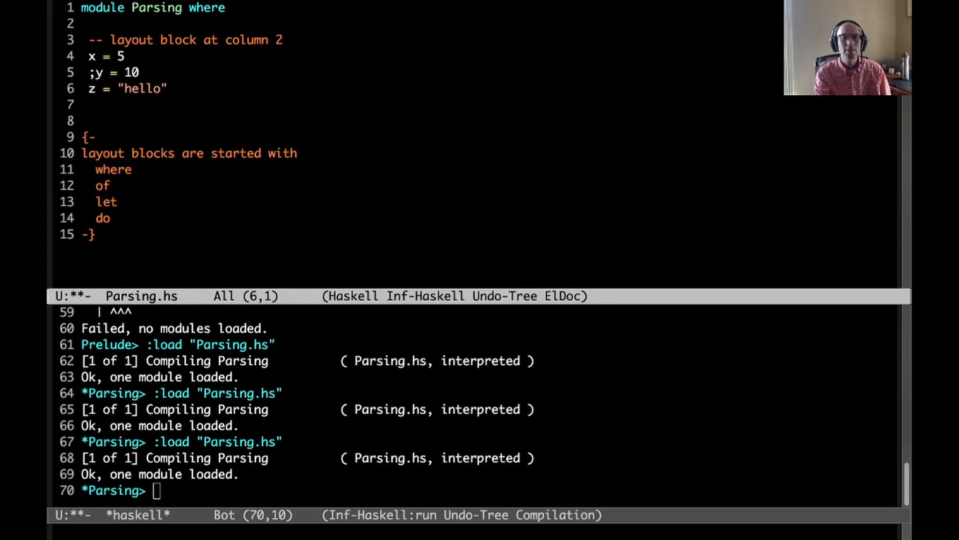
{"action": "type", "text": ";"}
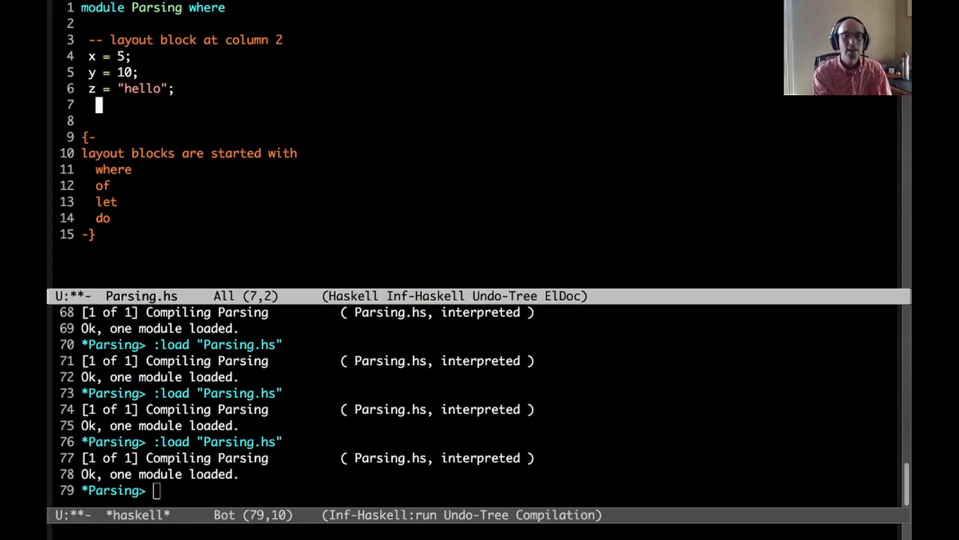
- Add a character-literal binding abc = 'b' on line 7 at column 2
{"action": "type", "text": "abc = '"}
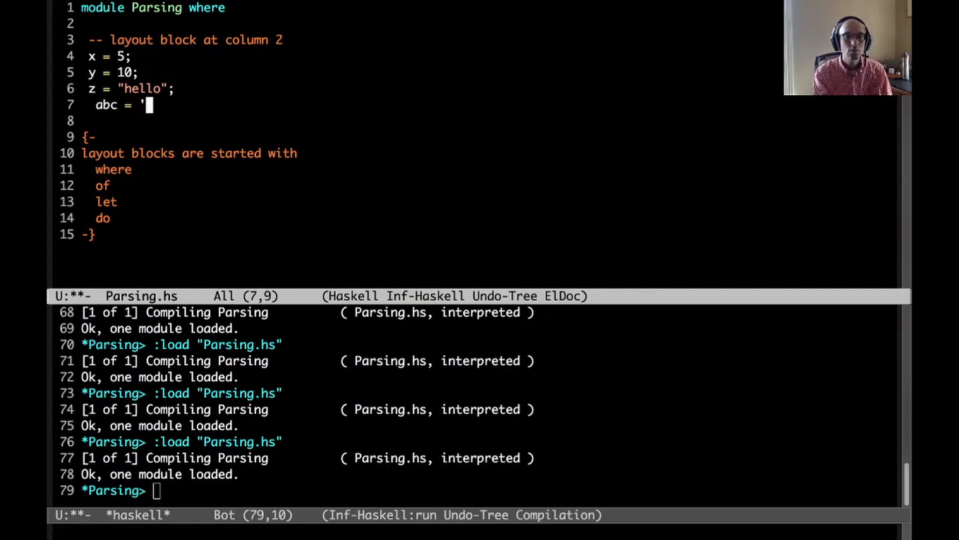
{"action": "type", "text": "blah'"}
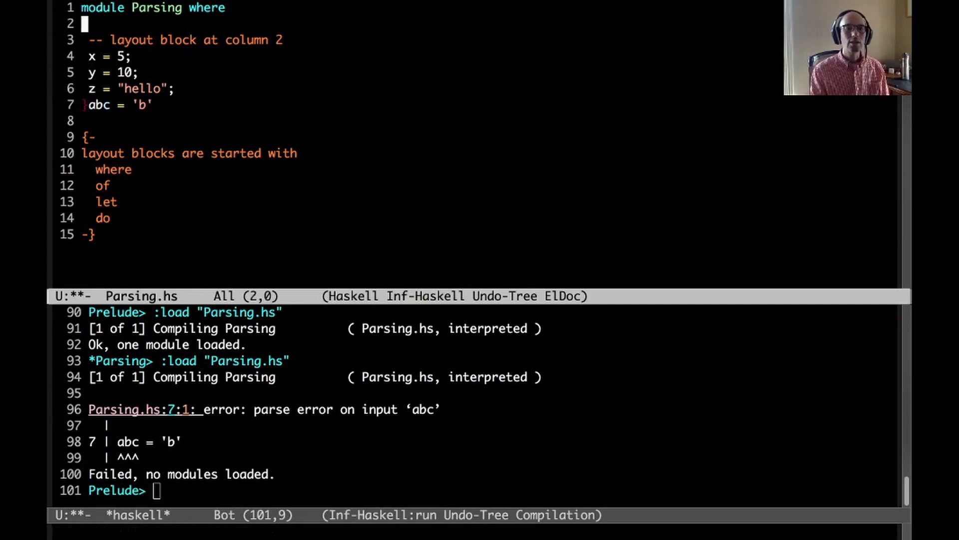
- Try an explicit opening brace, then begin removing the braces and abc line
{"action": "type", "text": "{"}
{"action": "left_click", "coordinate": [138, 105]}
{"action": "type", "text": "}"}
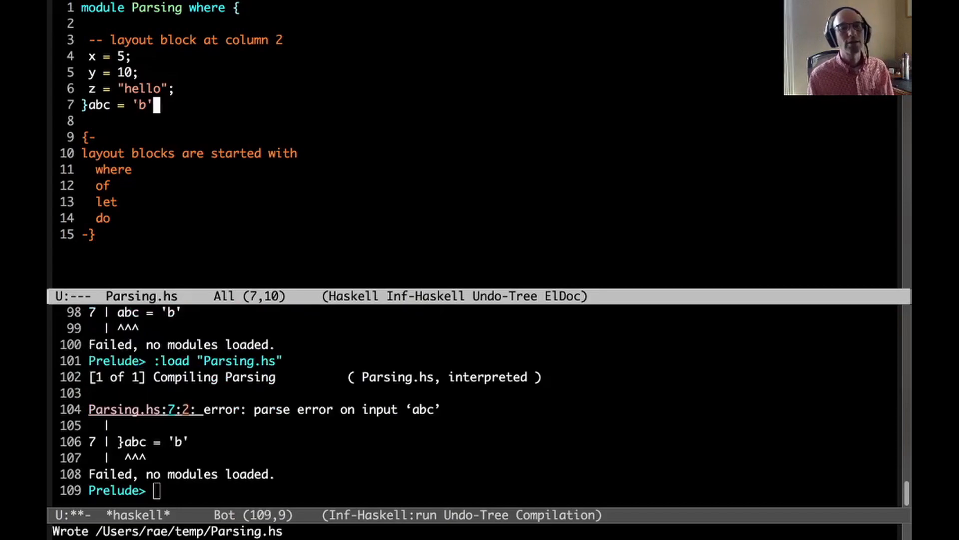
{"action": "key", "text": "Left"}
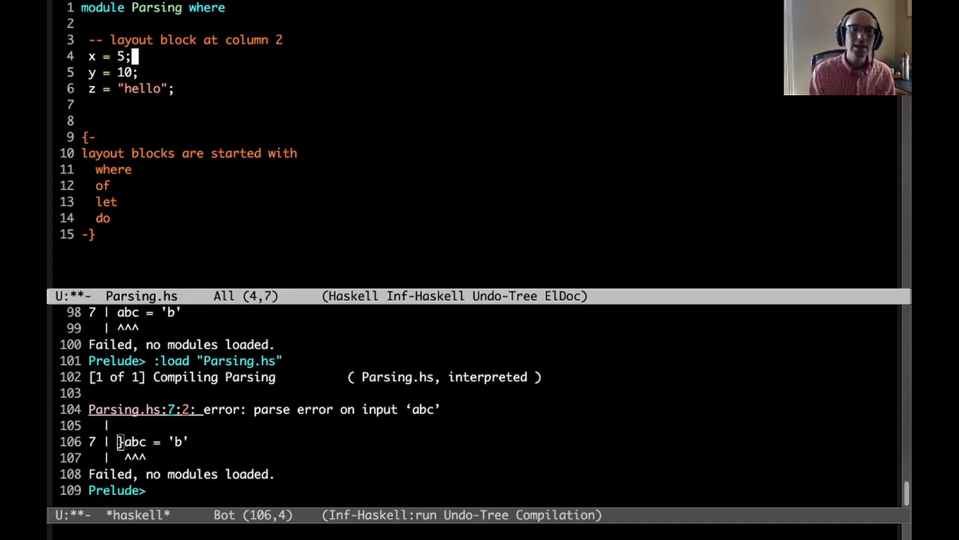
- Delete the y and z definitions and the 5 after x =
{"action": "key", "text": "BackSpace"}
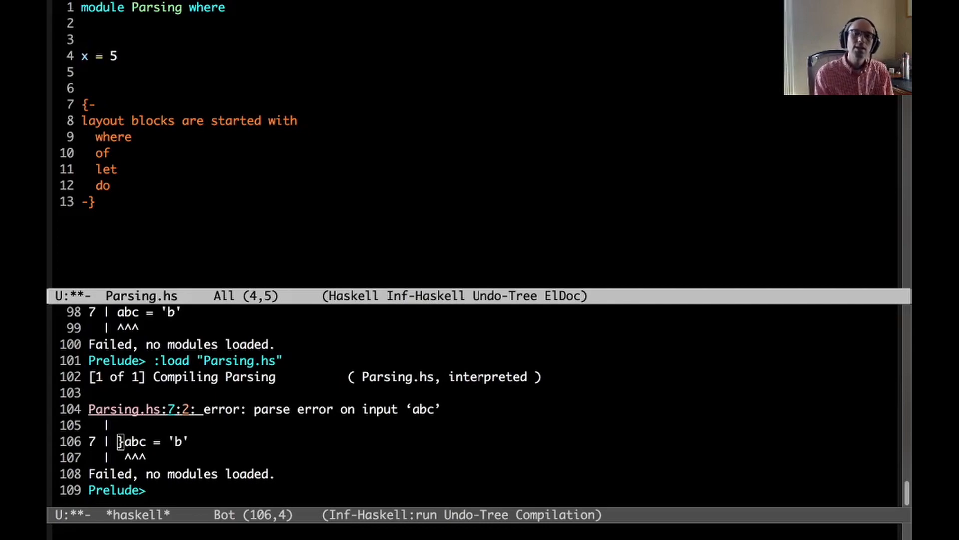
{"action": "key", "text": "BackSpace"}
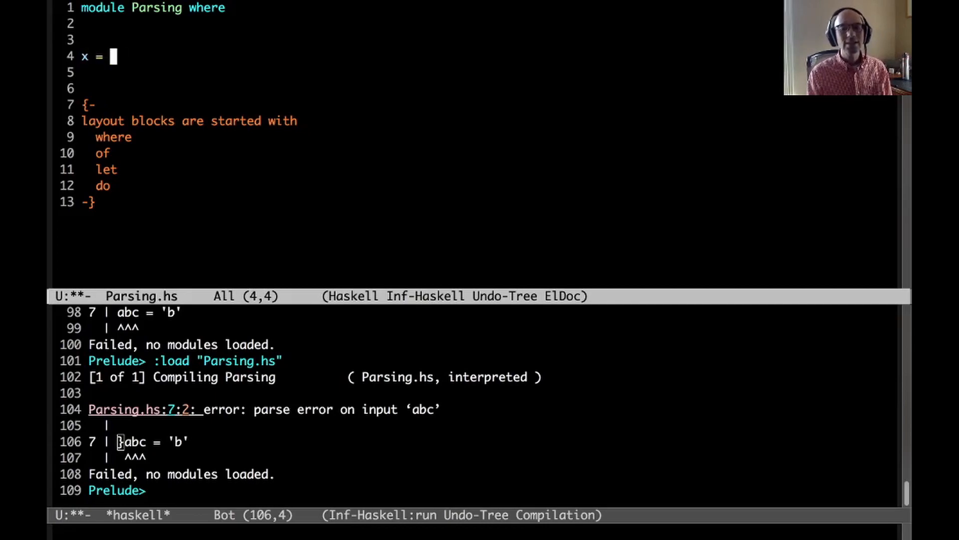
- Write x = do with print "hello" and putStrLn "again", then start a layout comment
{"action": "type", "text": "do"}
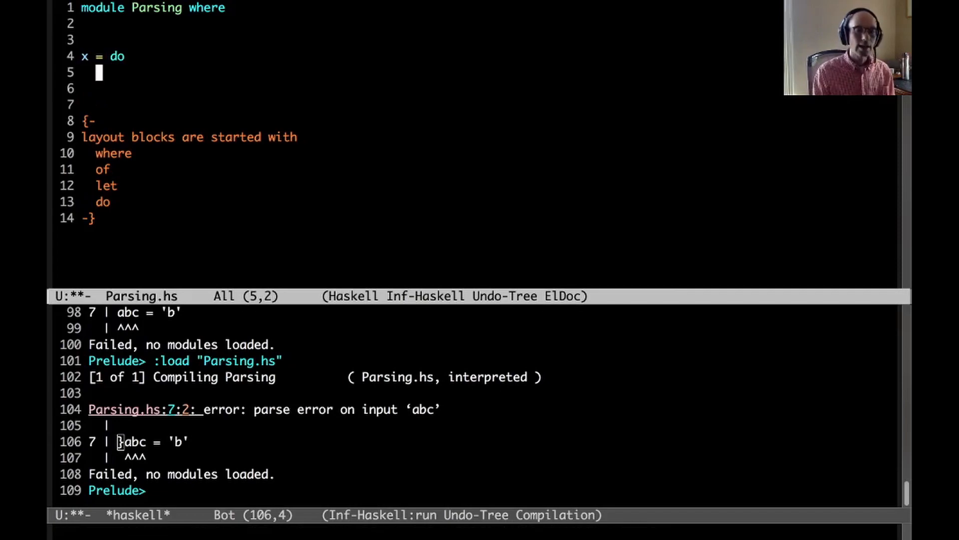
{"action": "type", "text": "print \"hello\""}
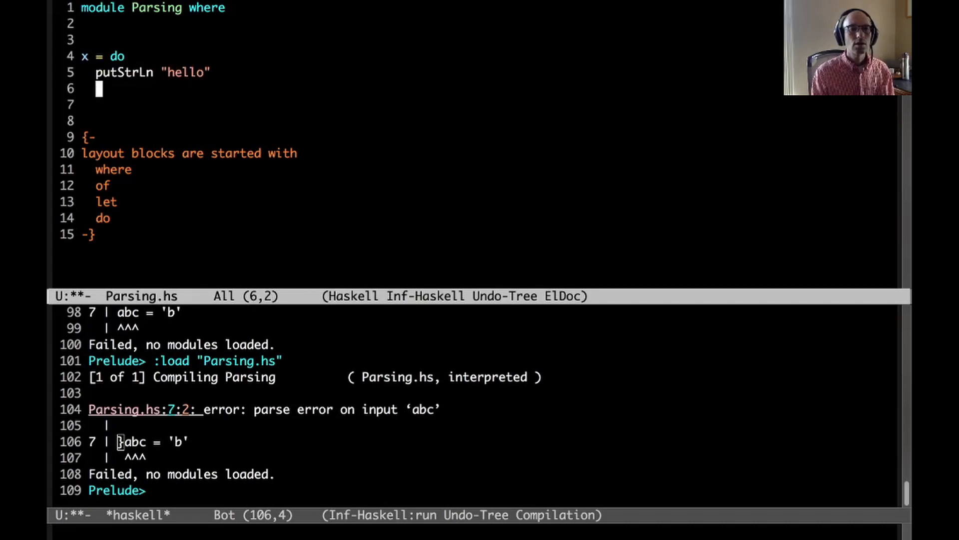
{"action": "type", "text": "putStrLn \""}
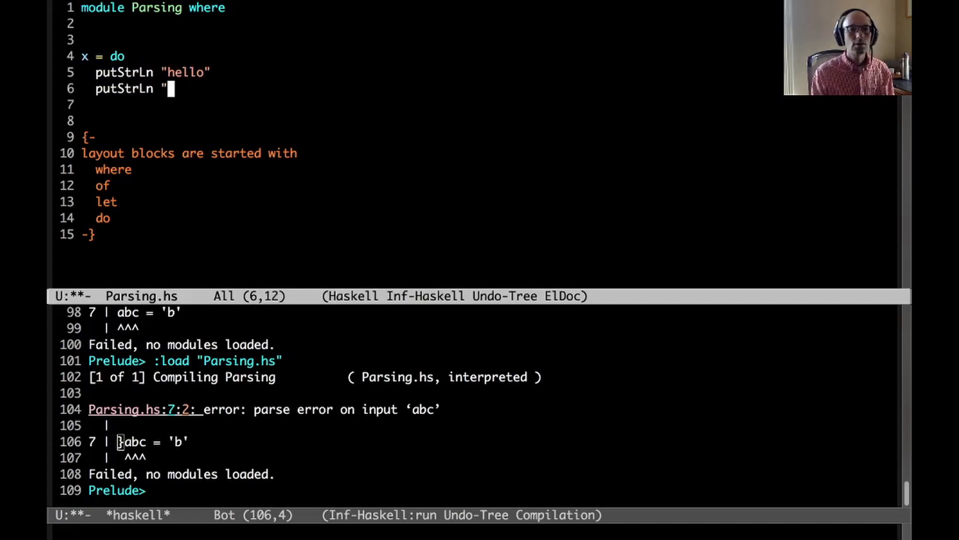
{"action": "type", "text": "again\""}
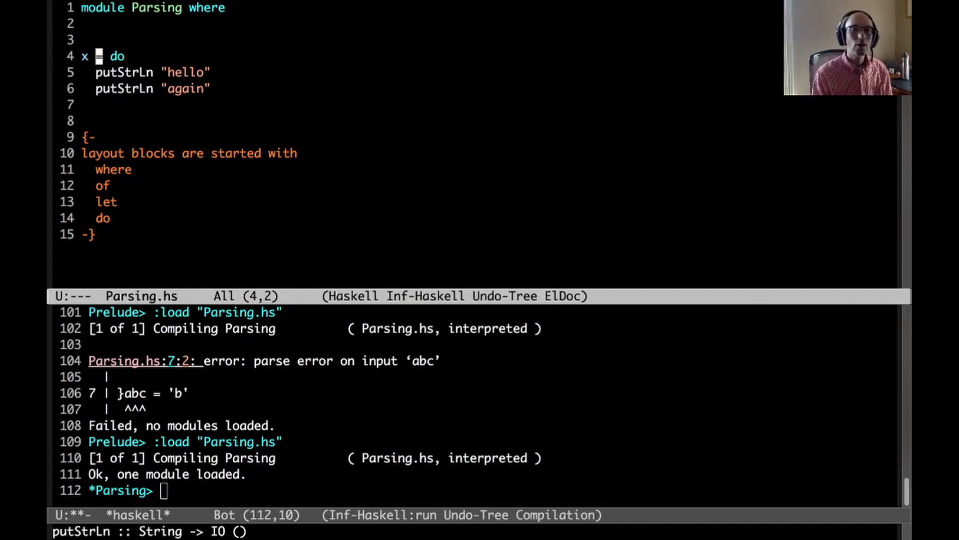
{"action": "type", "text": "-- layout block at column 3"}
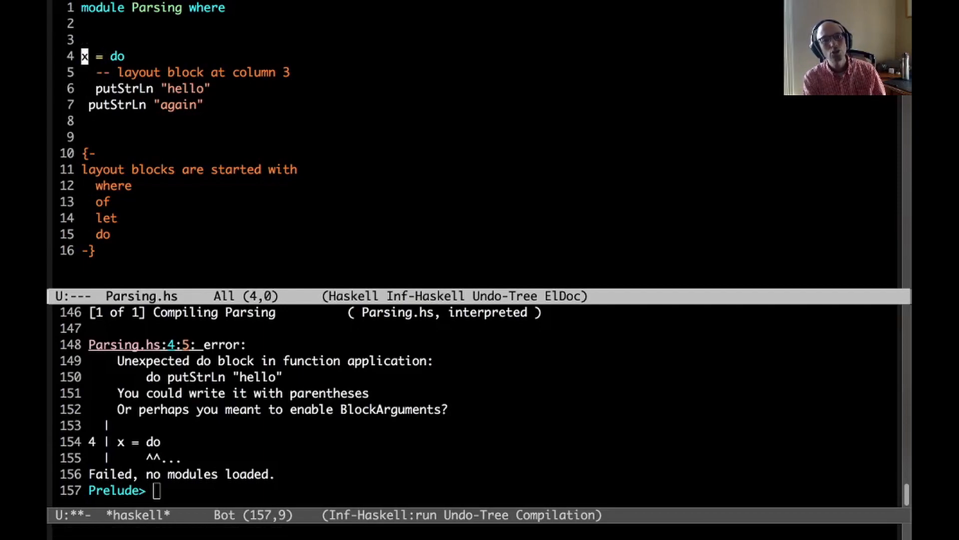
- Insert an opening brace into the do block in Parsing.hs
{"action": "type", "text": "{"}
{"action": "type", "text": "l"}
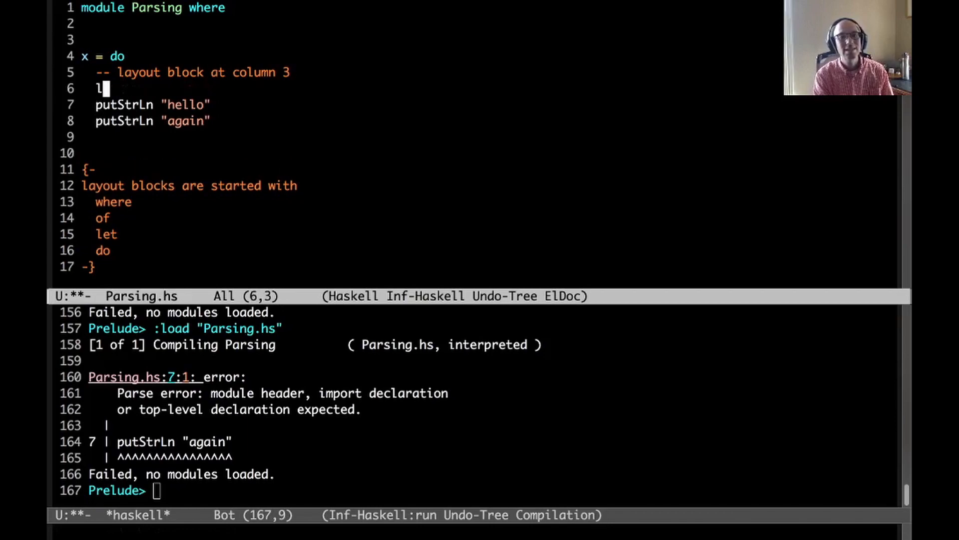
- Type let at the head of the do block
{"action": "type", "text": "et"}
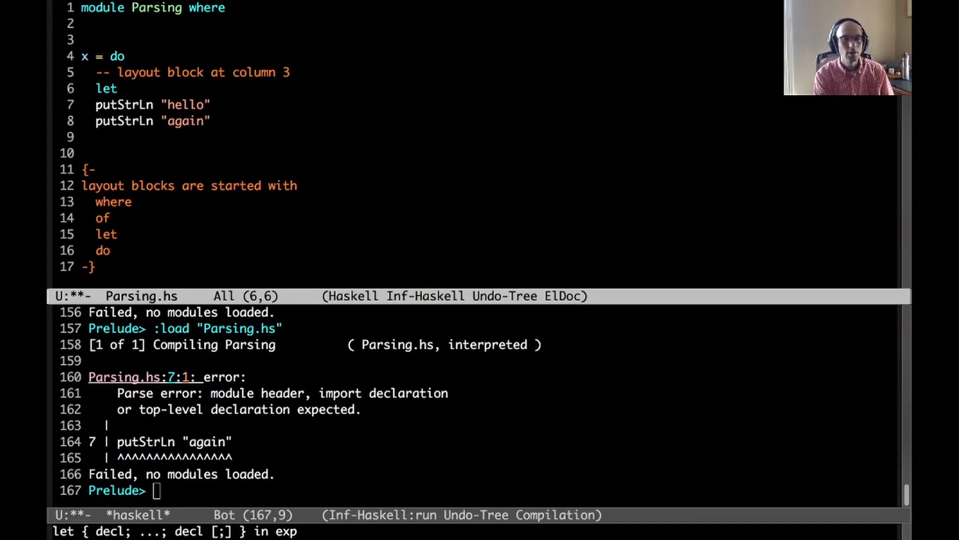
- Add let y = 5 to the do block, reload with an unused-y warning, and start an OPTIONS_GHC pragma
{"action": "type", "text": "x"}
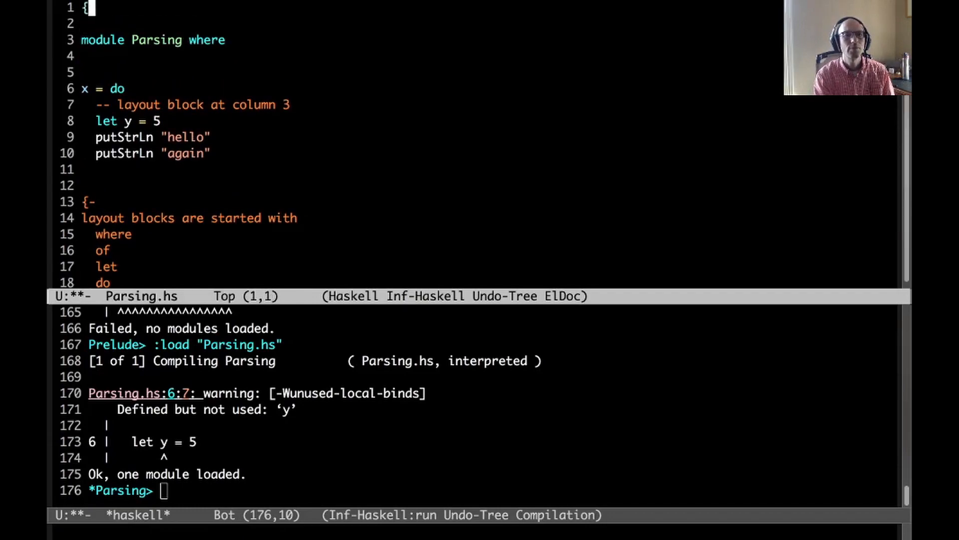
{"action": "type", "text": "-# OPTIONS_GHC"}
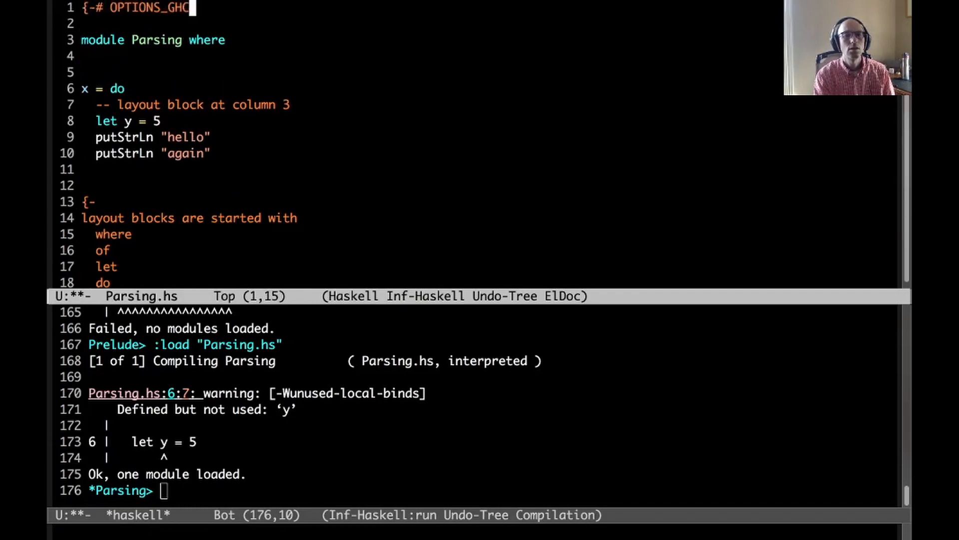
- Finish the {-# OPTIONS_GHC -Wno-unused-local-binds #-} pragma, reload cleanly, and add ';' after let y = 5
{"action": "type", "text": "-Wno-"}
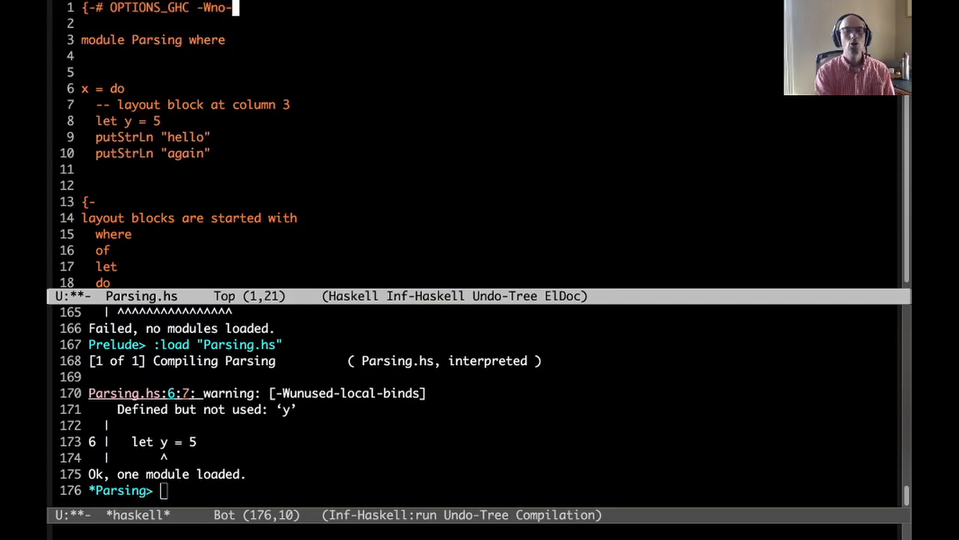
{"action": "type", "text": "unused-local-binds #-"}
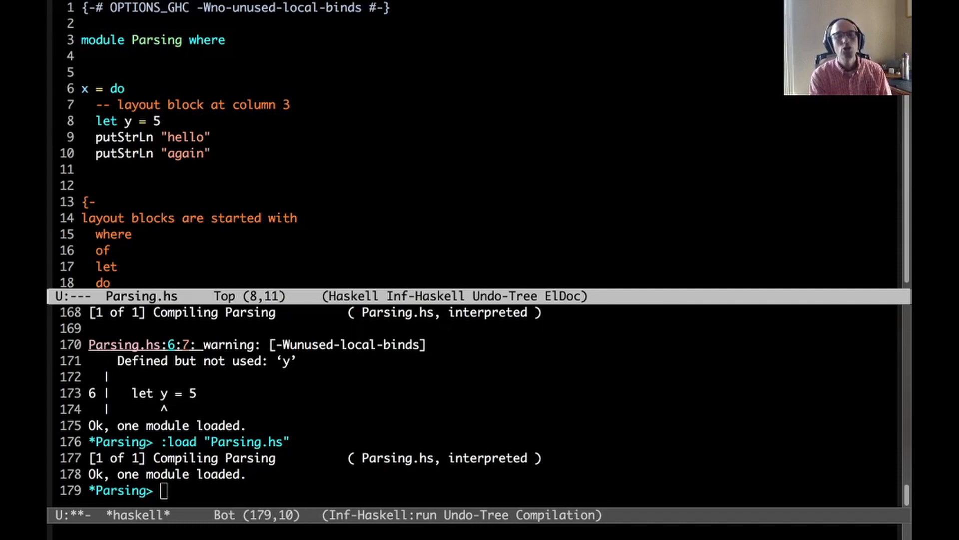
{"action": "type", "text": ";"}
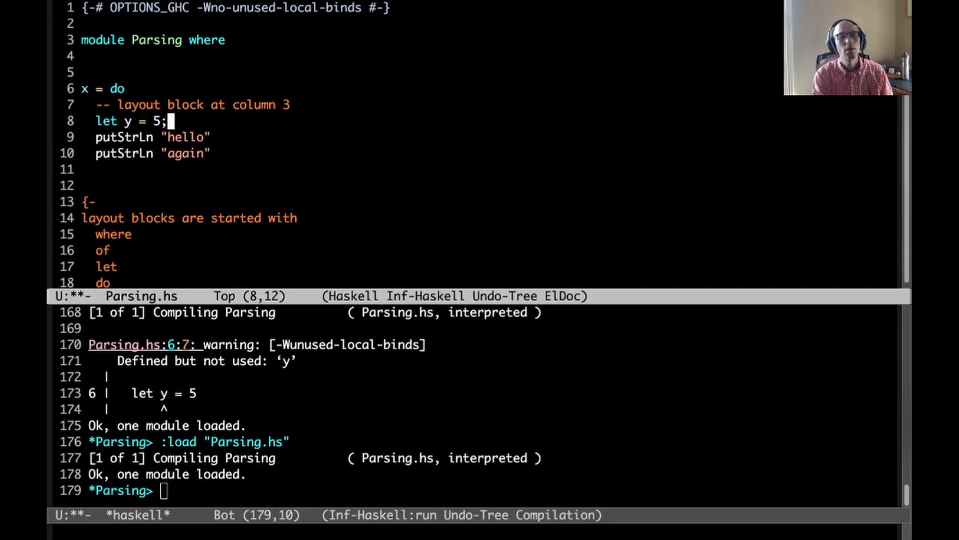
- Put z = 10 on the line after let y = 5; and reload, getting a parse error on '='
{"action": "type", "text": "z ="}
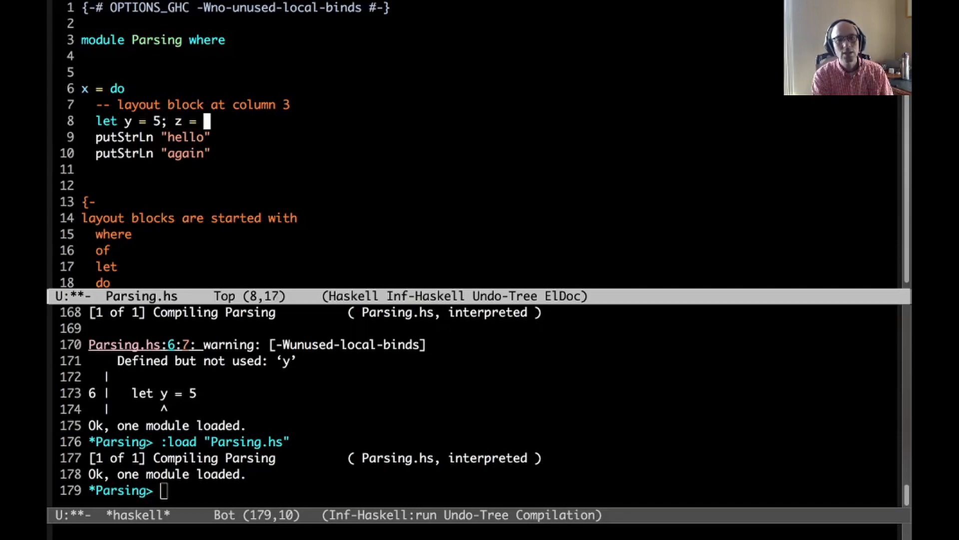
{"action": "type", "text": "10"}
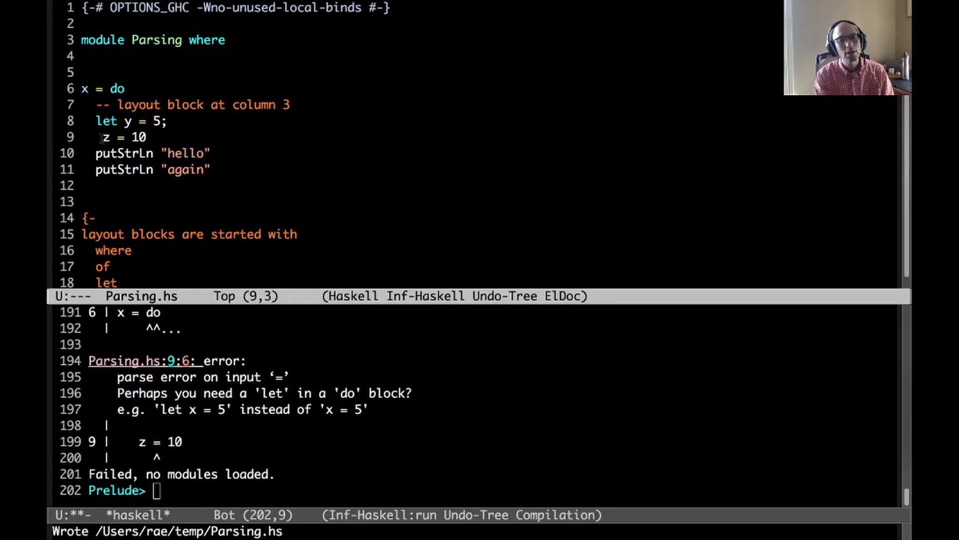
{"action": "left_click", "coordinate": [128, 120]}
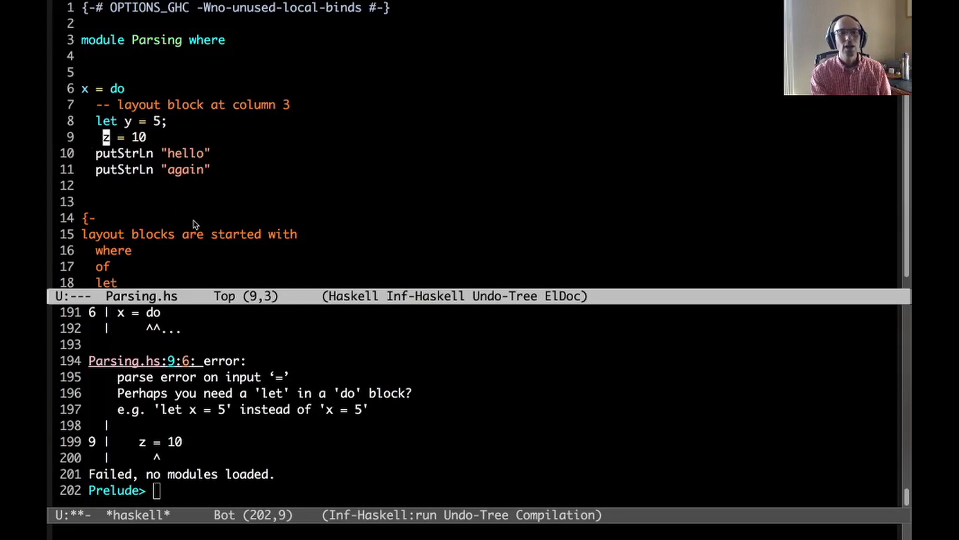
{"action": "mouse_move", "coordinate": [224, 296]}
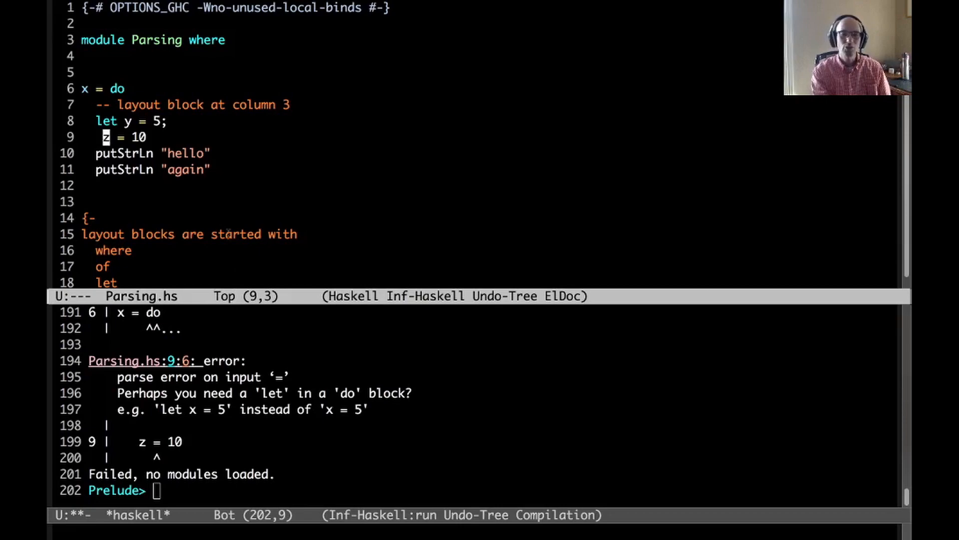
{"action": "mouse_move", "coordinate": [181, 434]}
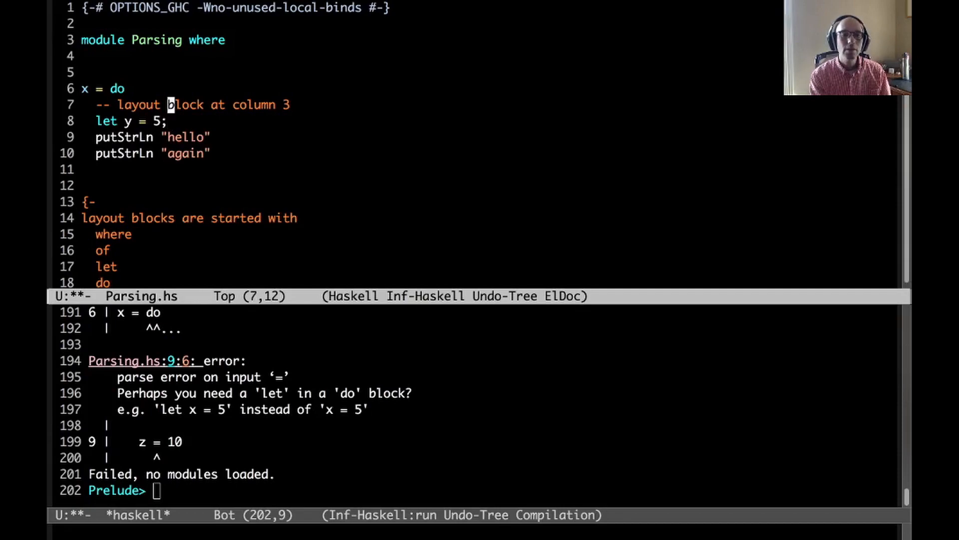
- Kill the z = 10 line and begin an explicit-brace let in x's do block
{"action": "type", "text": "{-"}
{"action": "left_click", "coordinate": [180, 88]}
{"action": "type", "text": " let"}
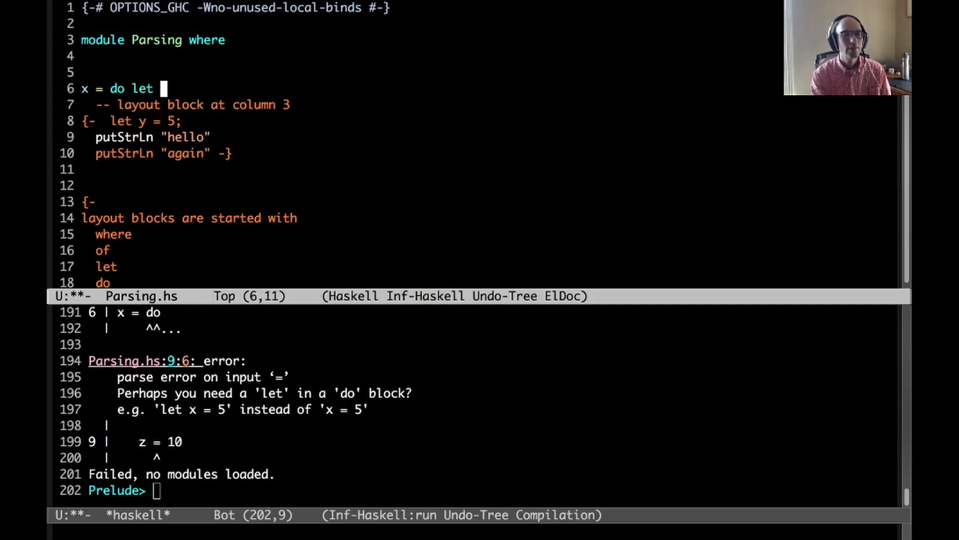
- Rewrite x as 'do let { x = 5 }; print x', comment it out, and reload without errors
{"action": "type", "text": "x = 5; print x"}
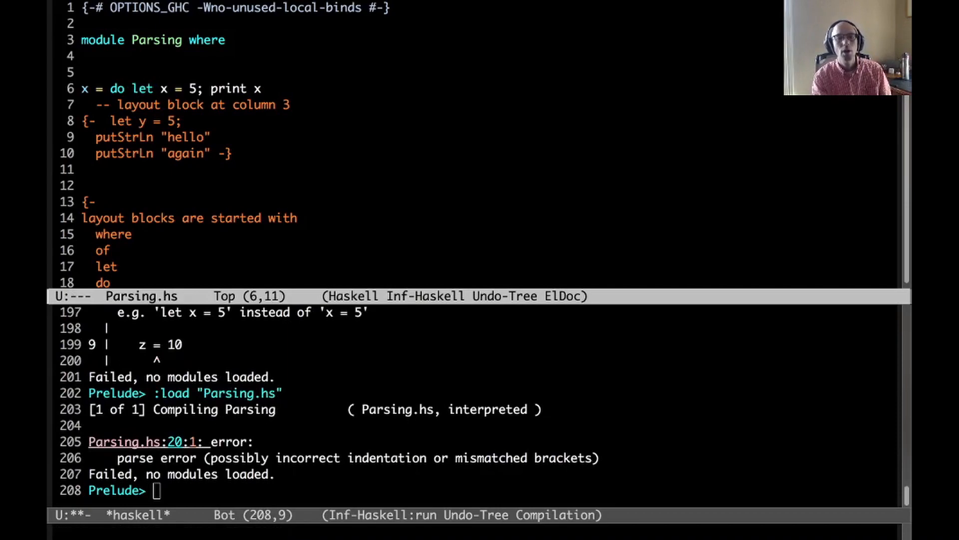
{"action": "type", "text": "{"}
{"action": "type", "text": "y"}
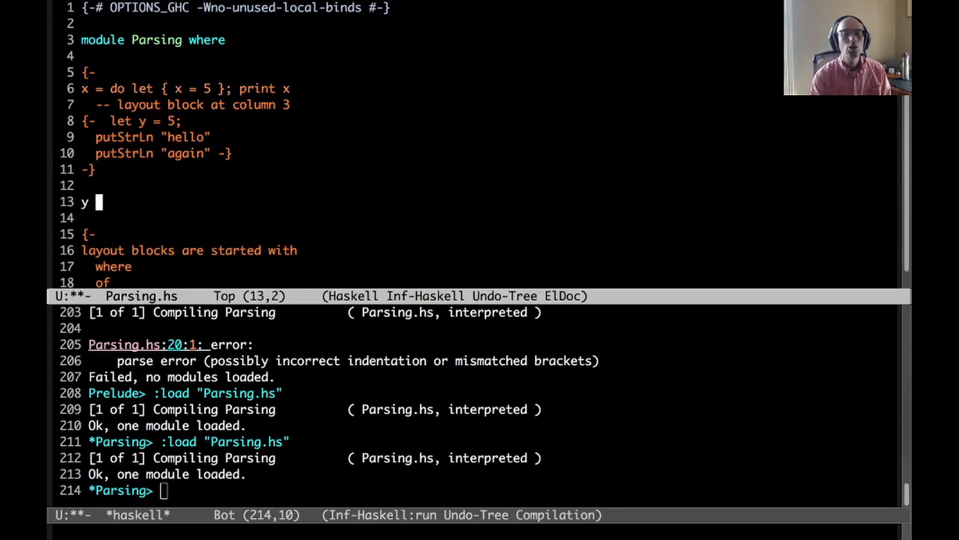
- Add y = let { x = 5 } in x + x, reload cleanly, then comment it out with --
{"action": "type", "text": "="}
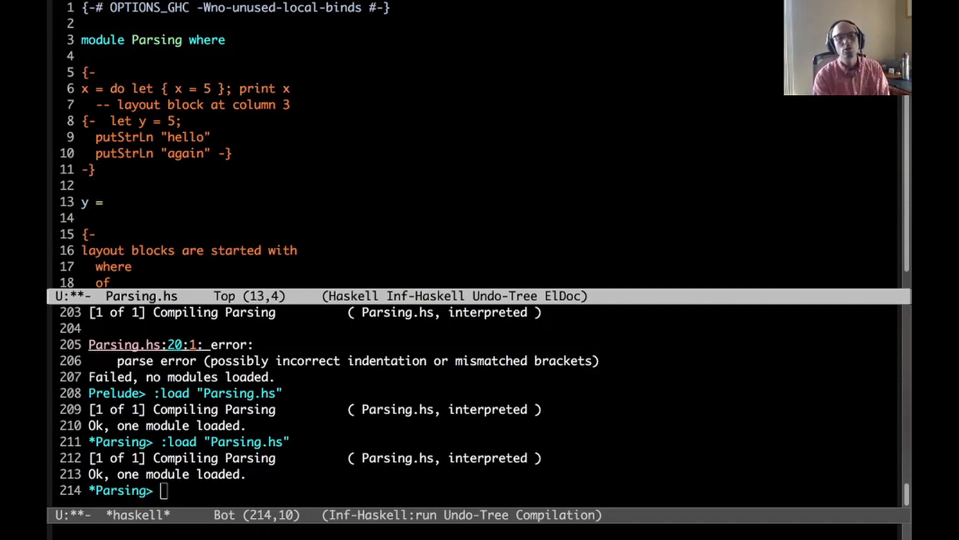
{"action": "type", "text": "let x = 5 i"}
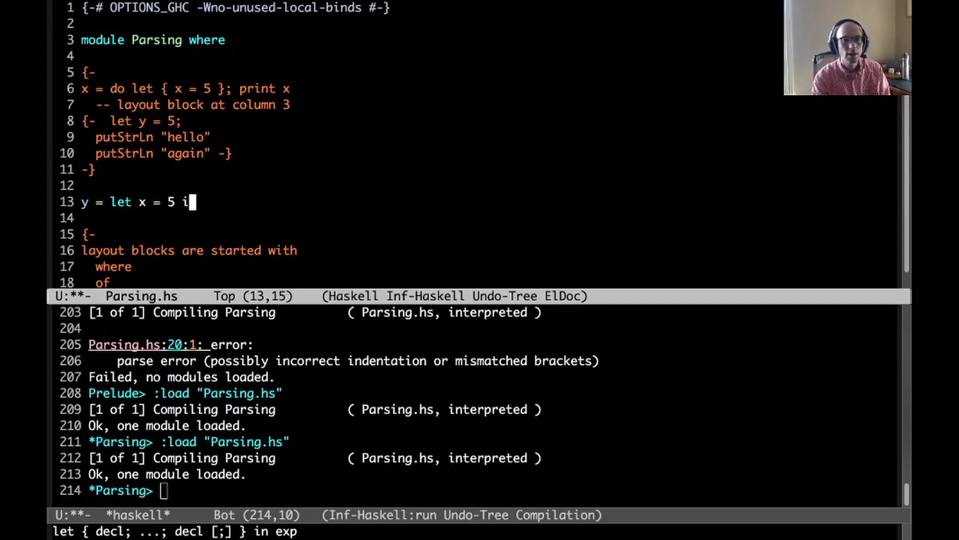
{"action": "type", "text": "n x + x"}
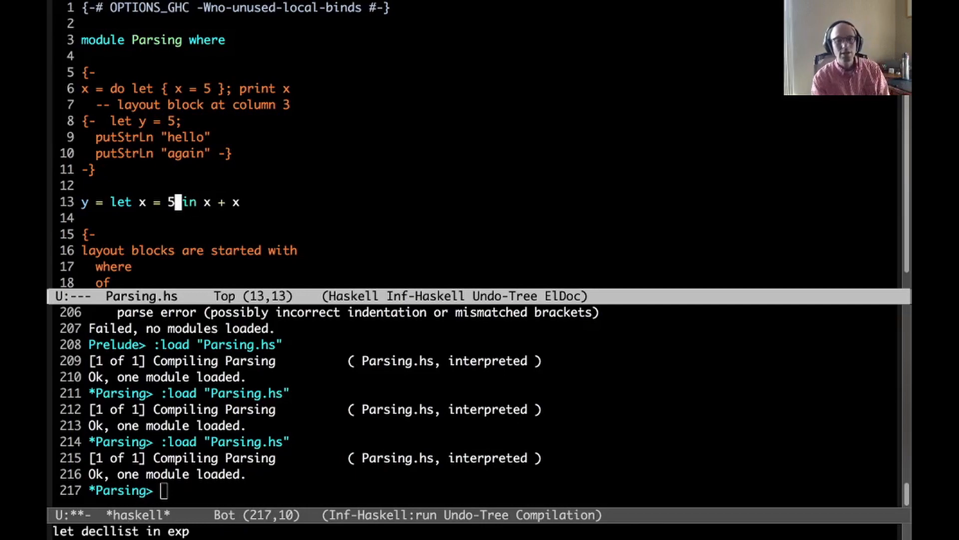
{"action": "type", "text": "{"}
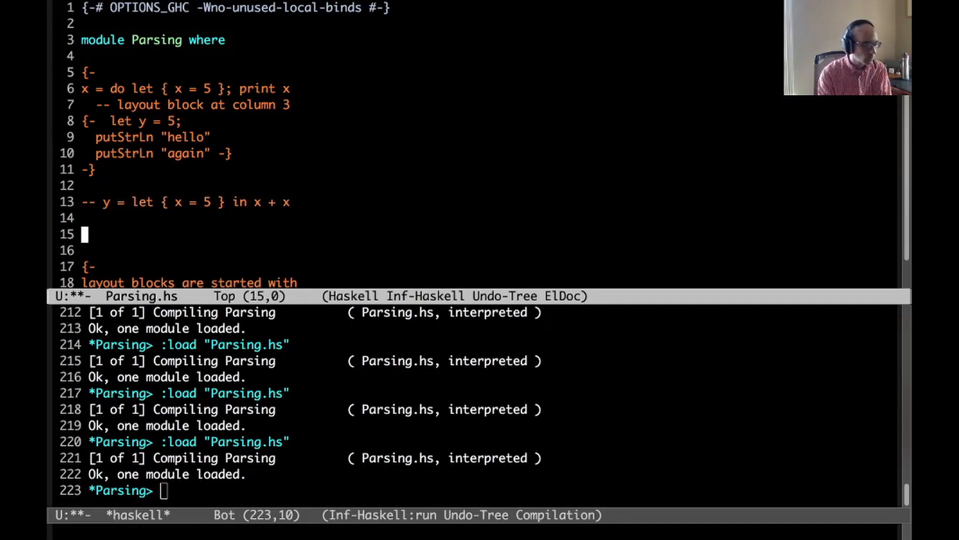
- Write z = do with let x = 5 continued by + 10, then print x; reload fails
{"action": "type", "text": "z"}
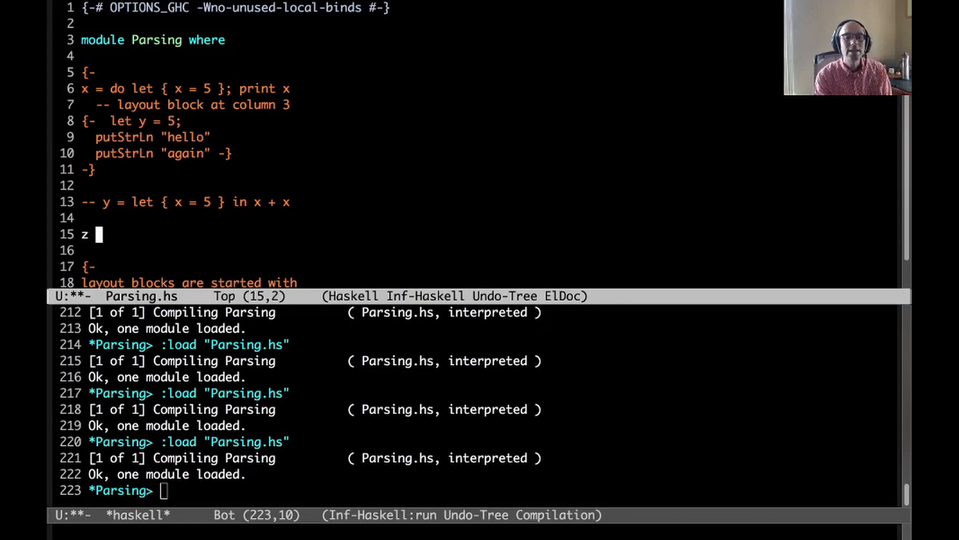
{"action": "type", "text": "= do"}
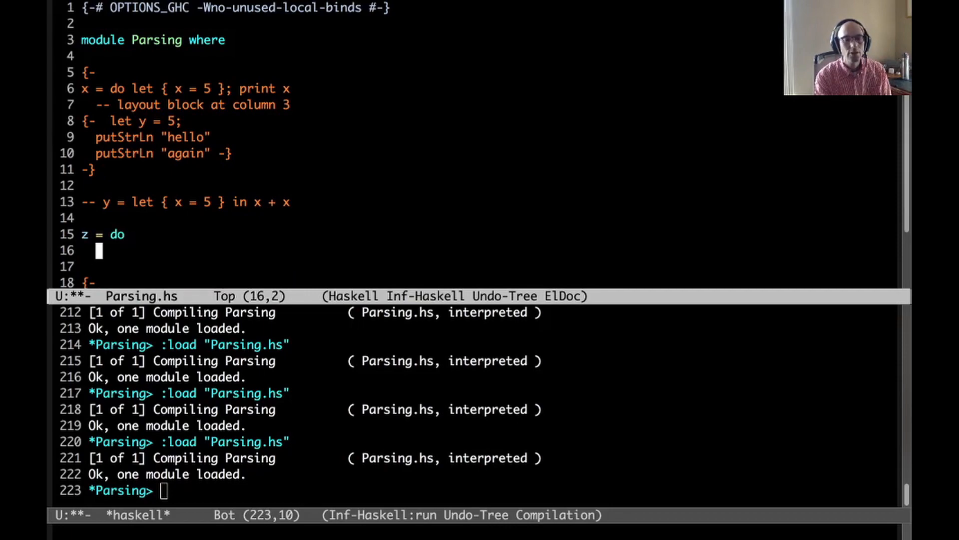
{"action": "type", "text": "let"}
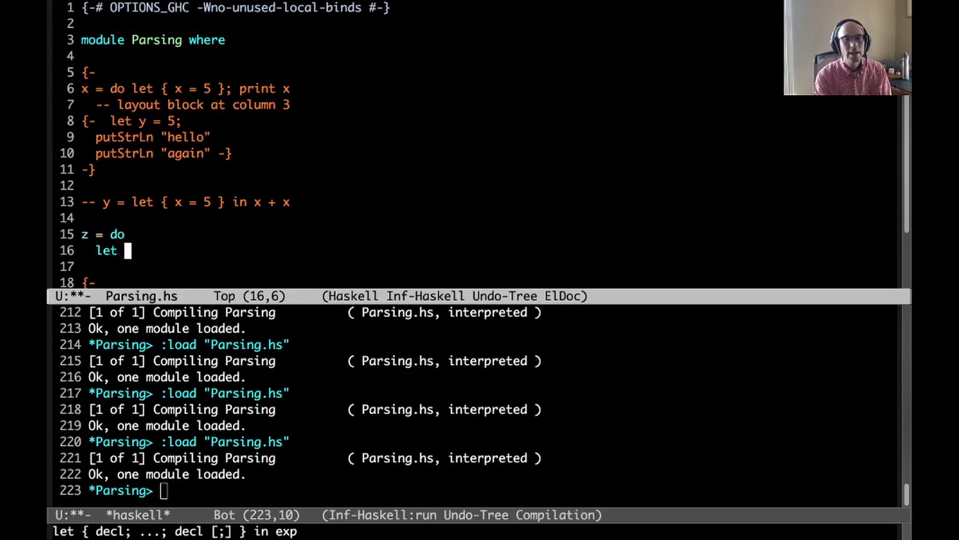
{"action": "type", "text": "x = 5"}
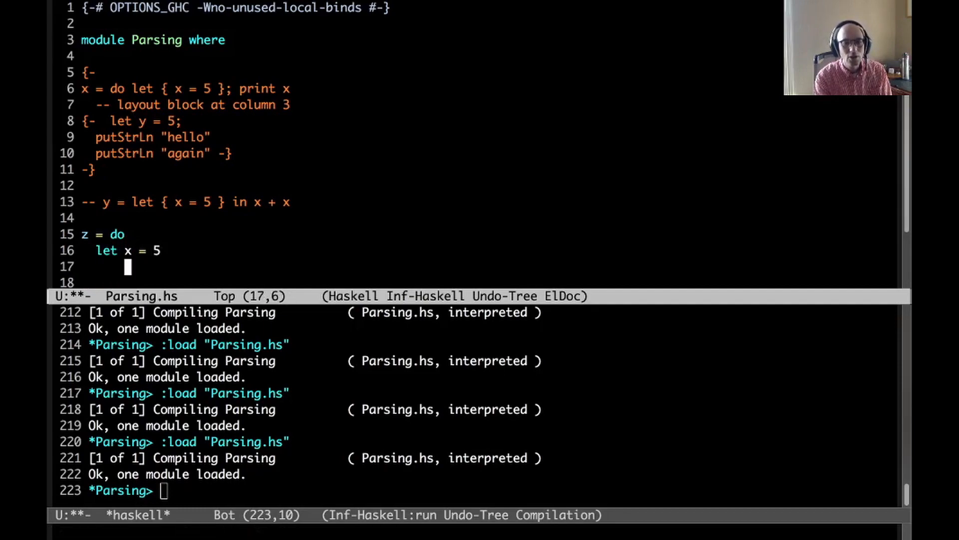
{"action": "type", "text": "+ 10"}
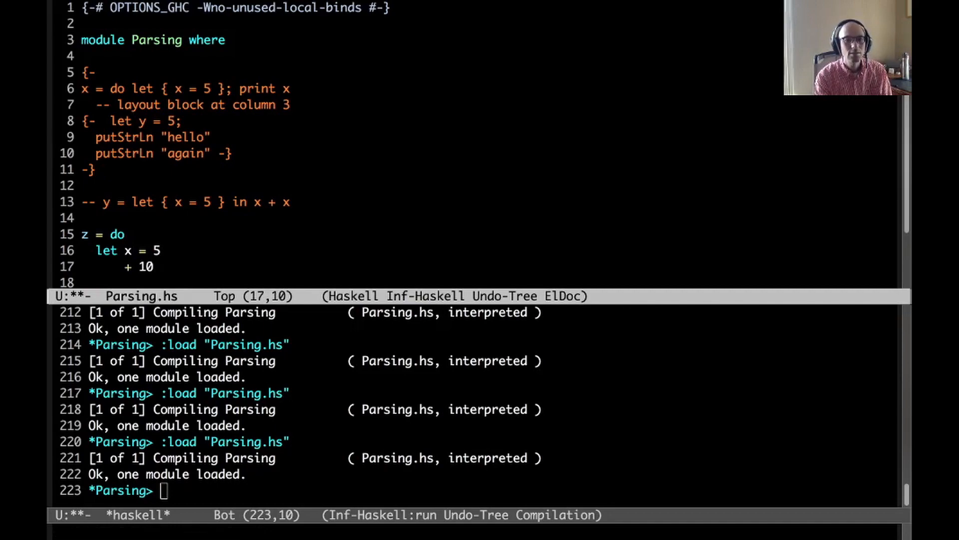
{"action": "type", "text": "p"}
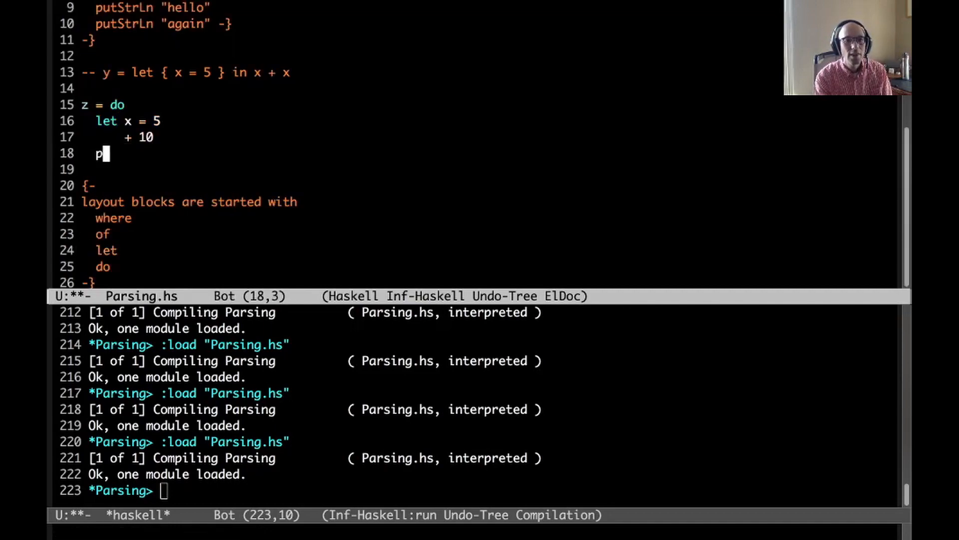
{"action": "type", "text": "rint x"}
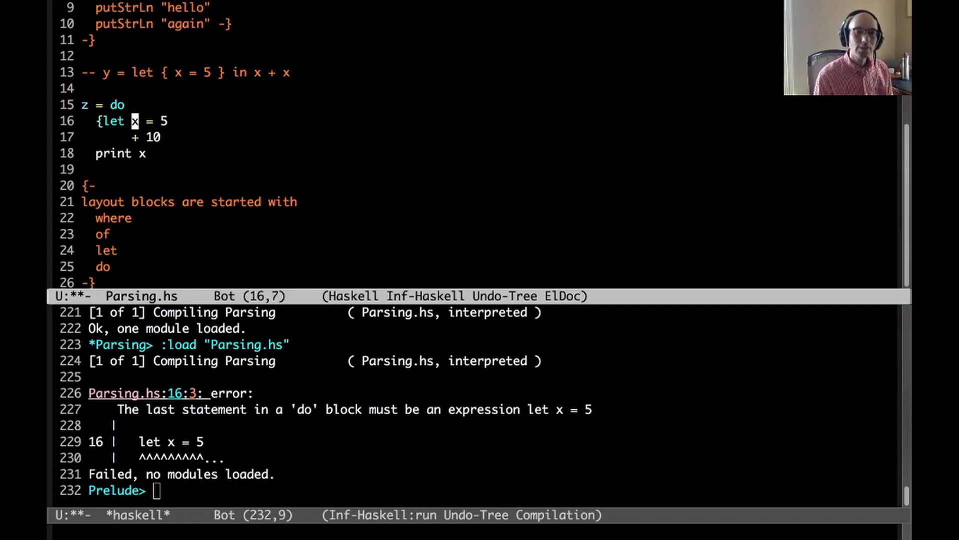
- Wrap z's do block and let in braces, see the reload still fail, and restore print x
{"action": "type", "text": "{"}
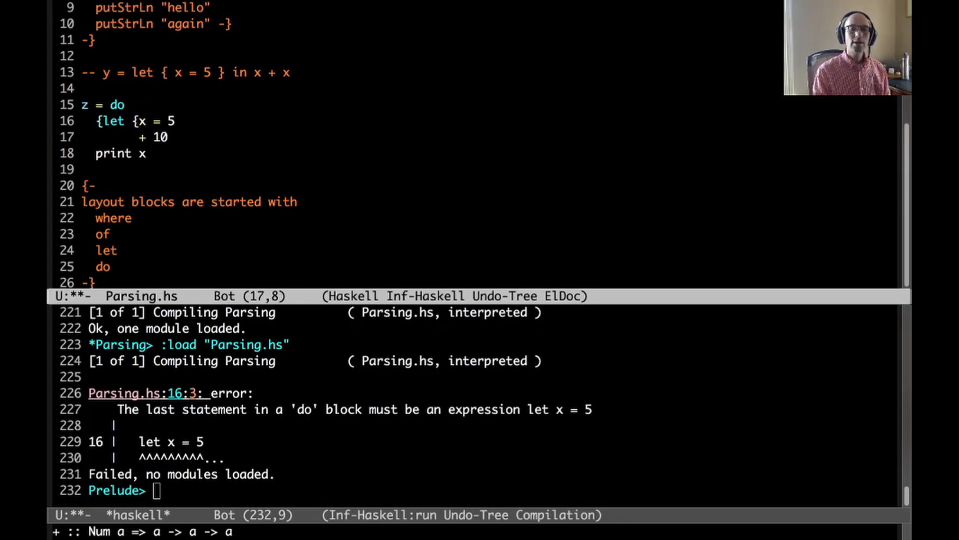
{"action": "type", "text": ";"}
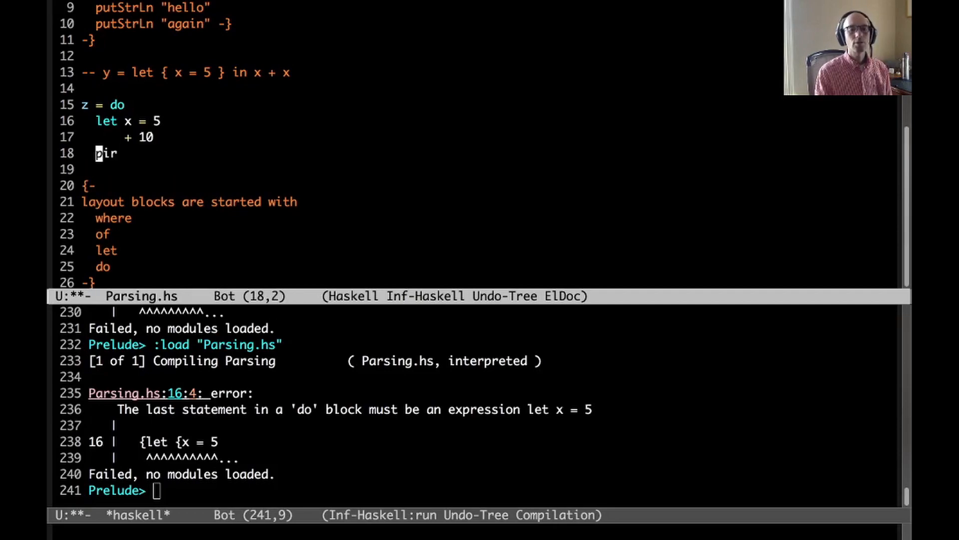
{"action": "type", "text": "print x"}
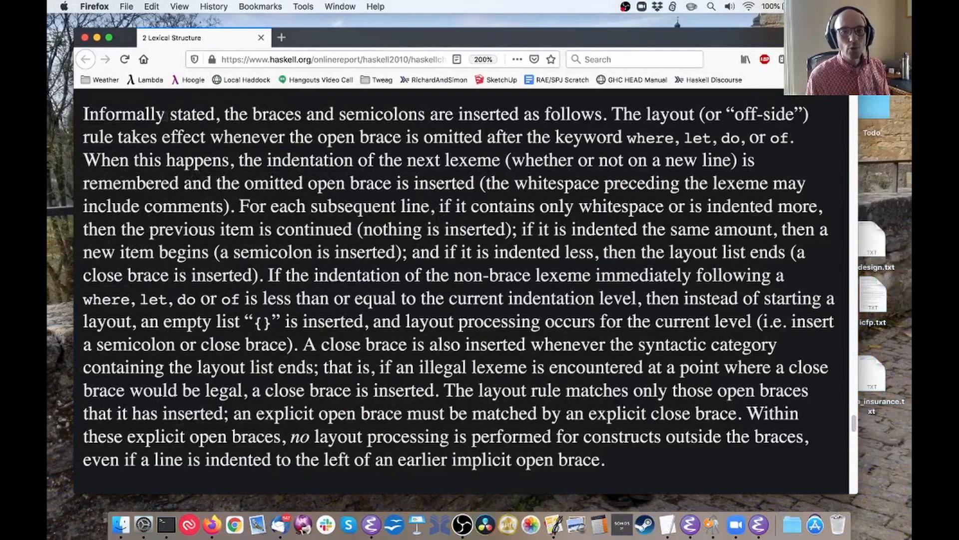
- Highlight, then deselect, the Haskell 2010 Report's informal layout-rule paragraph
{"action": "left_click_drag", "start_coordinate": [224, 114], "coordinate": [643, 436]}
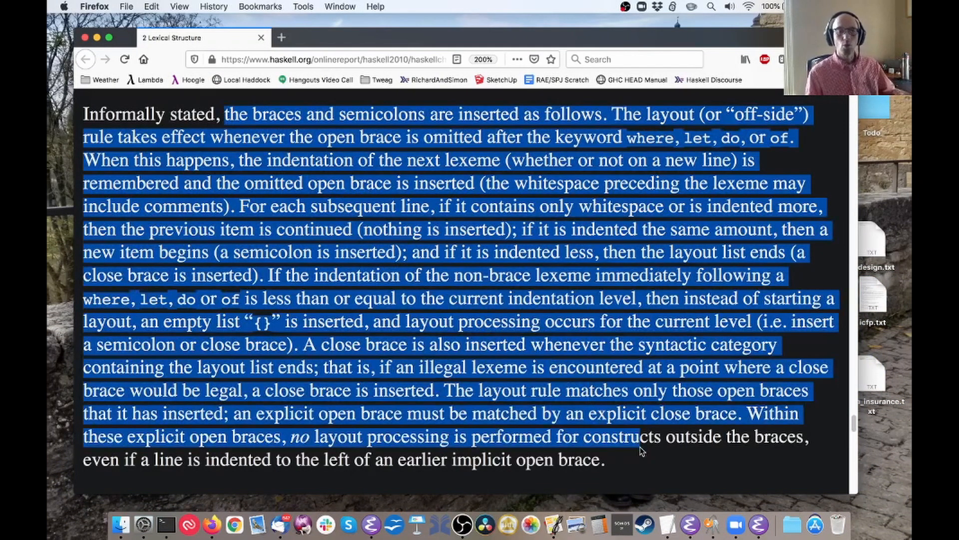
{"action": "left_click", "coordinate": [639, 446]}
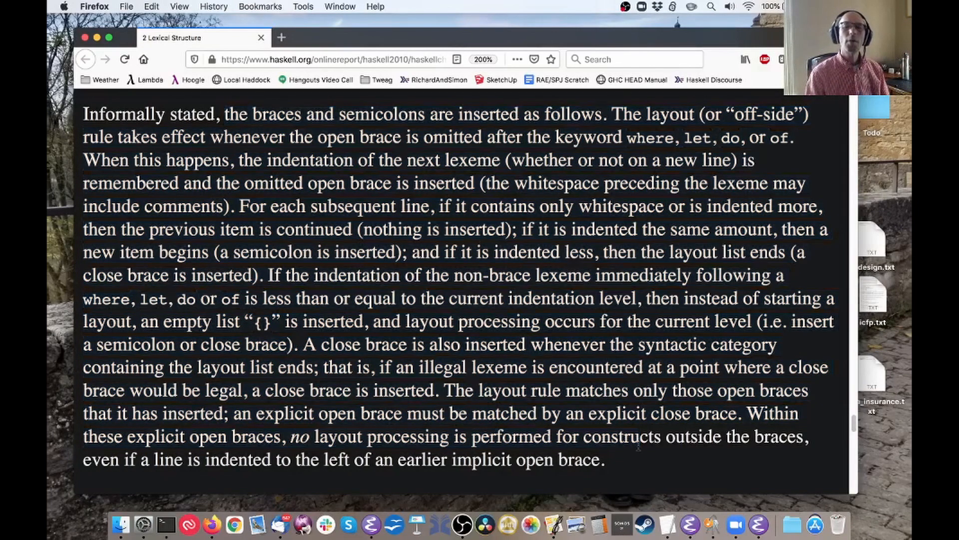